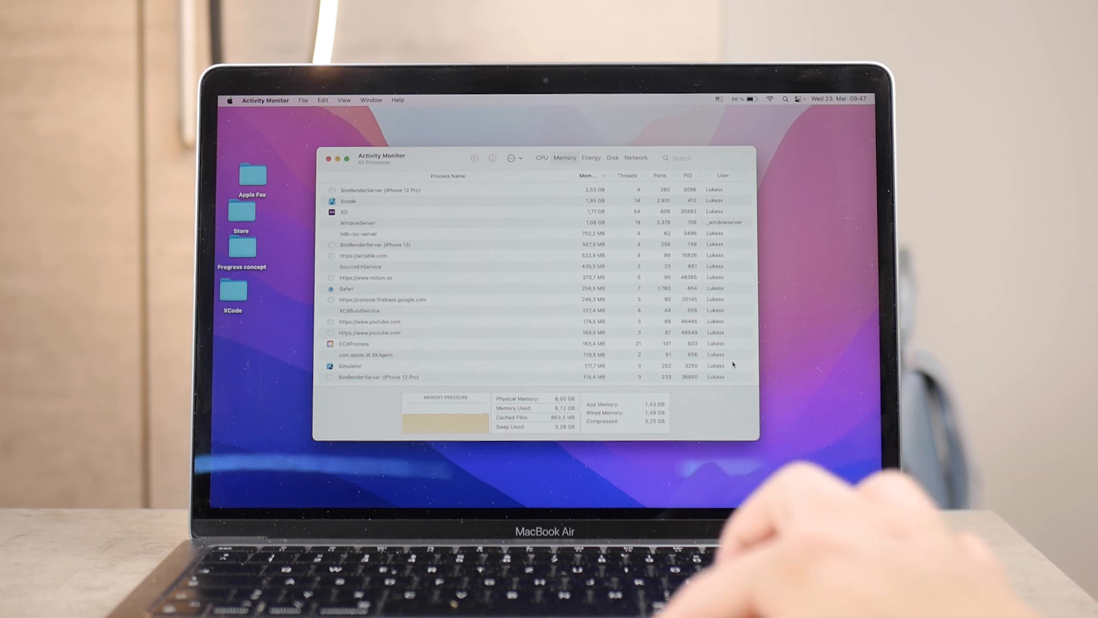
- Browse the CPU and neighbouring tabs, return to Memory, and select the XD process
{"action": "left_click", "coordinate": [541, 157]}
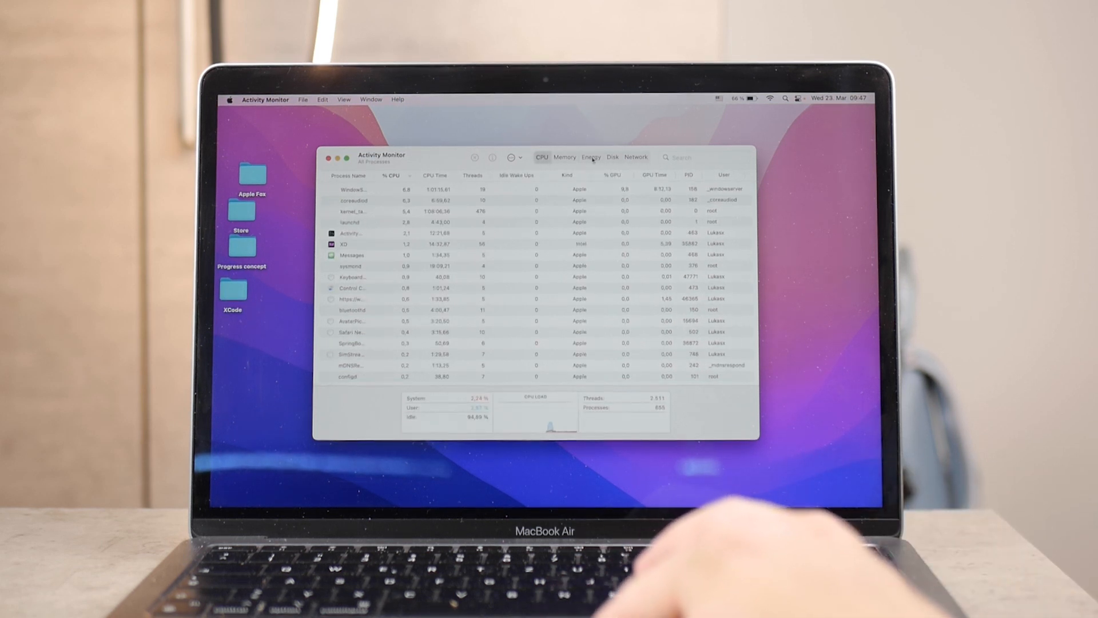
{"action": "left_click", "coordinate": [635, 157]}
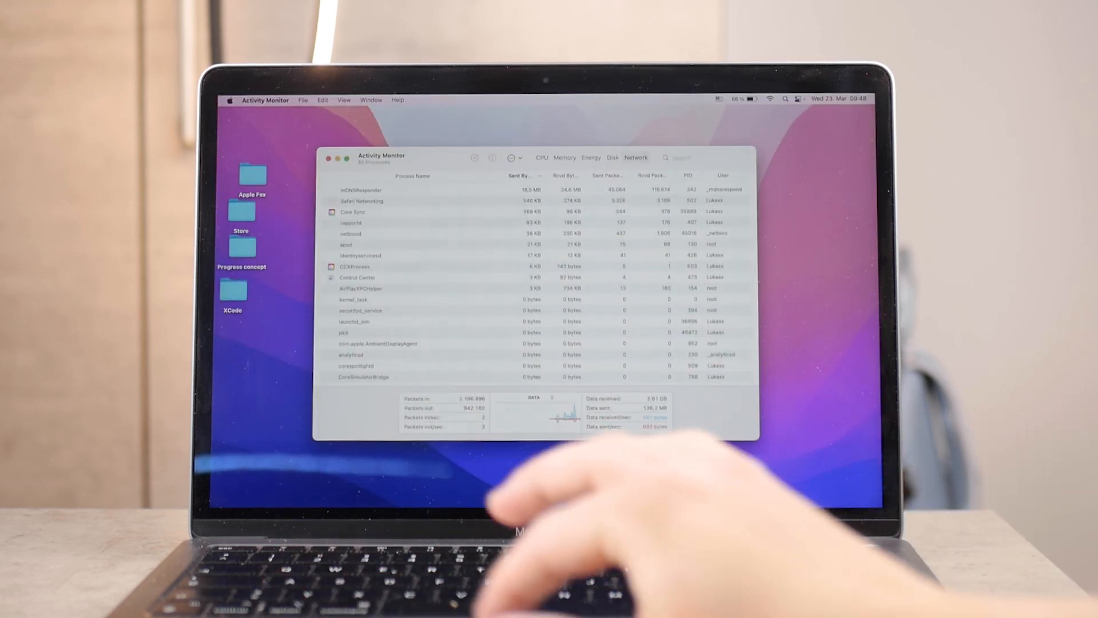
{"action": "left_click", "coordinate": [564, 157]}
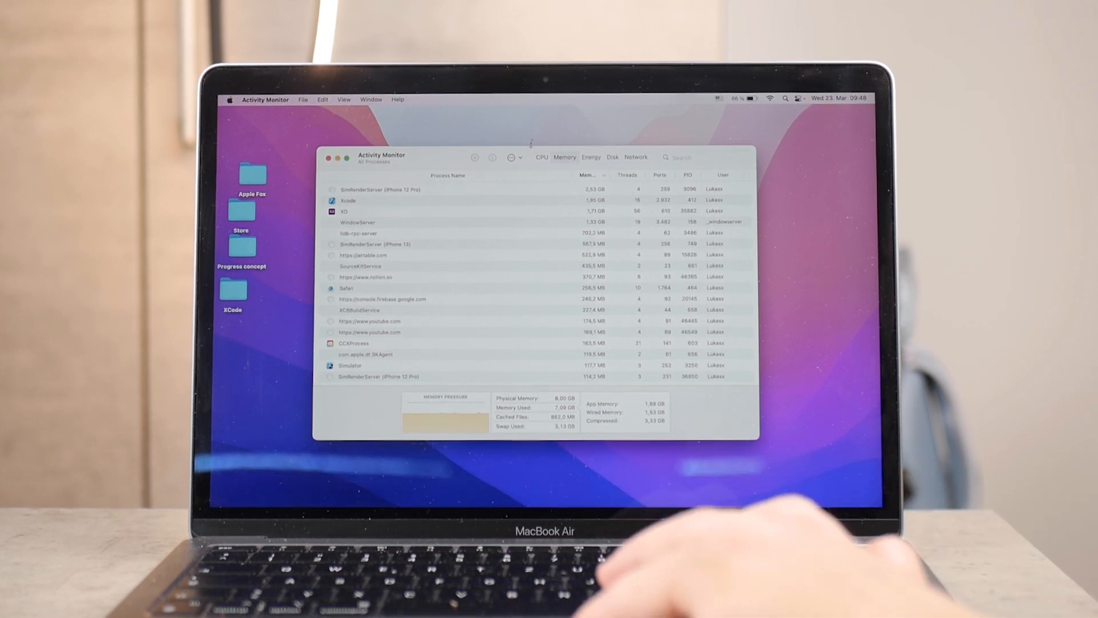
{"action": "left_click", "coordinate": [462, 210]}
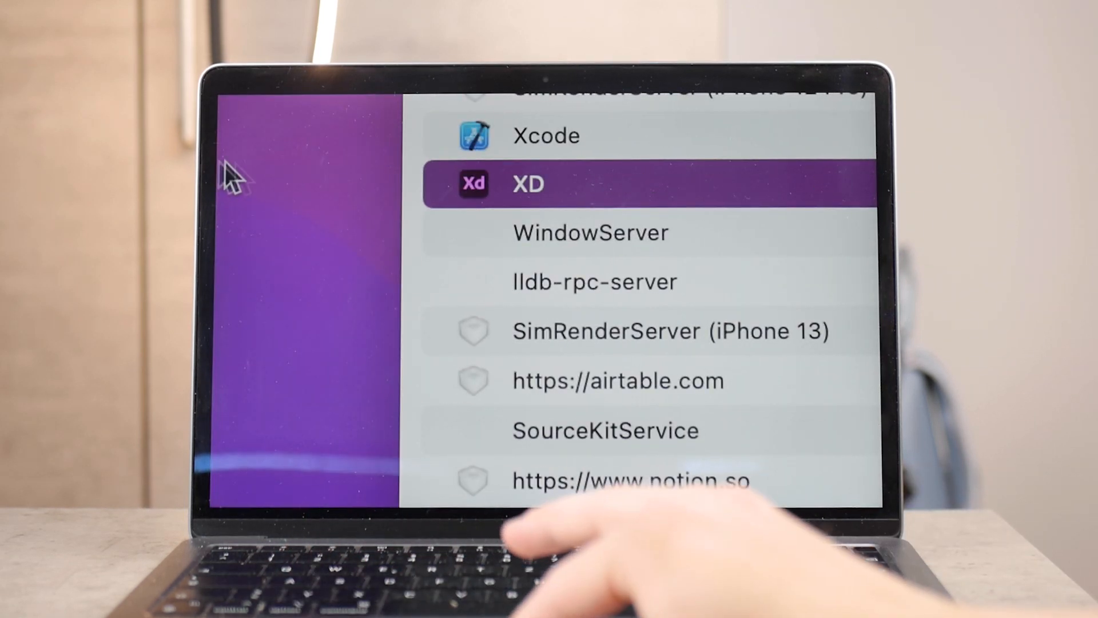
{"action": "mouse_move", "coordinate": [515, 200]}
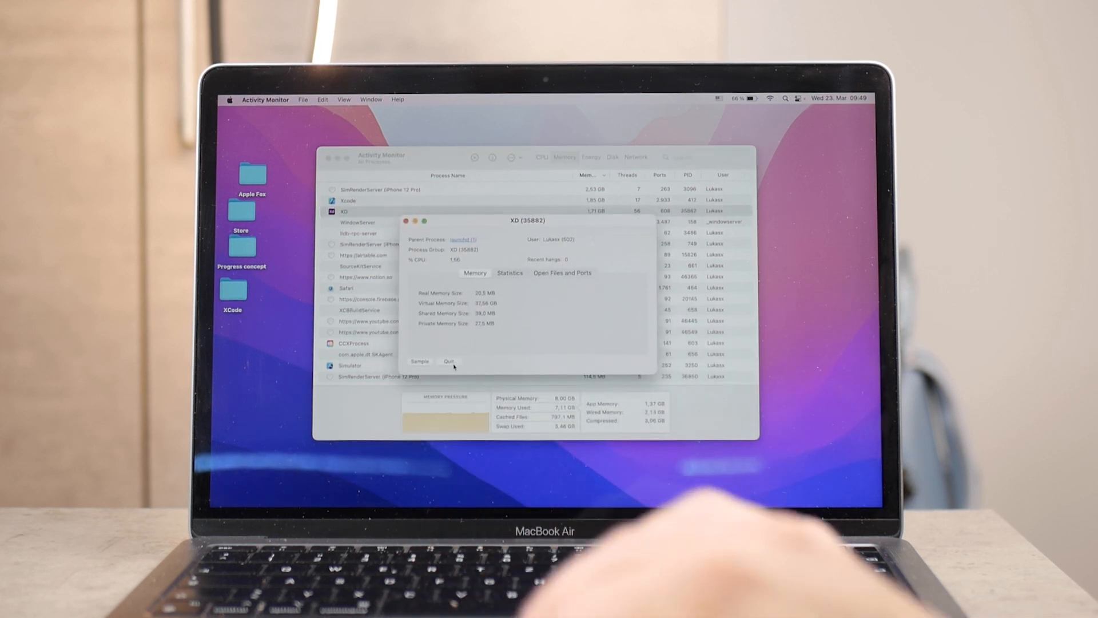
- Close the XD info window and switch to the CPU usage view
{"action": "left_click", "coordinate": [448, 362]}
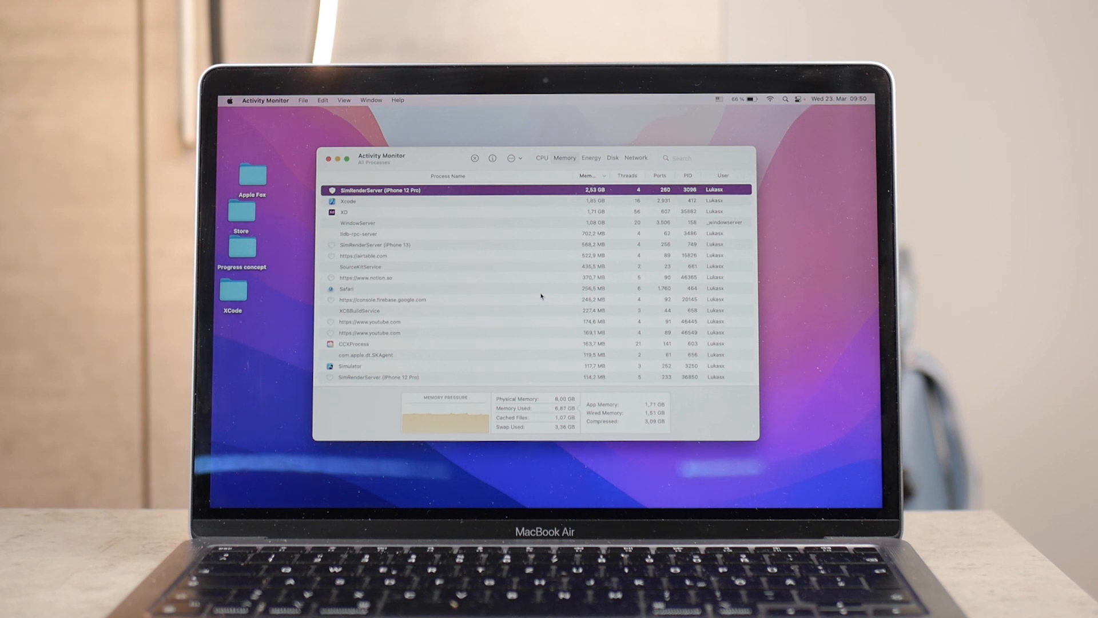
{"action": "left_click", "coordinate": [542, 156]}
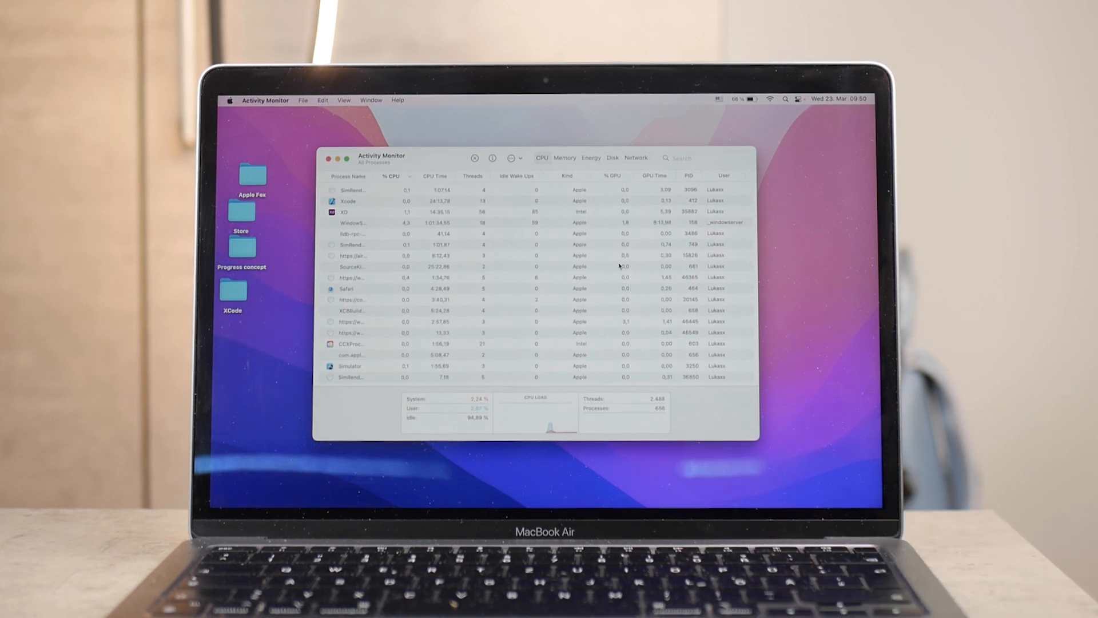
- Sort processes by highest % CPU, then move to the Energy view
{"action": "left_click", "coordinate": [390, 176]}
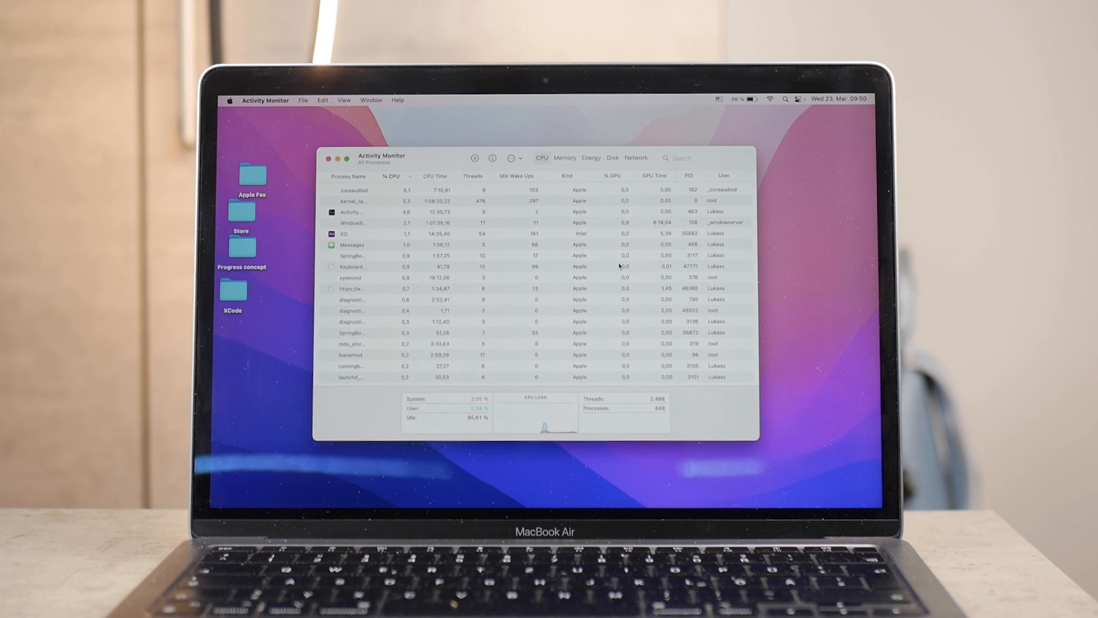
{"action": "left_click", "coordinate": [371, 344]}
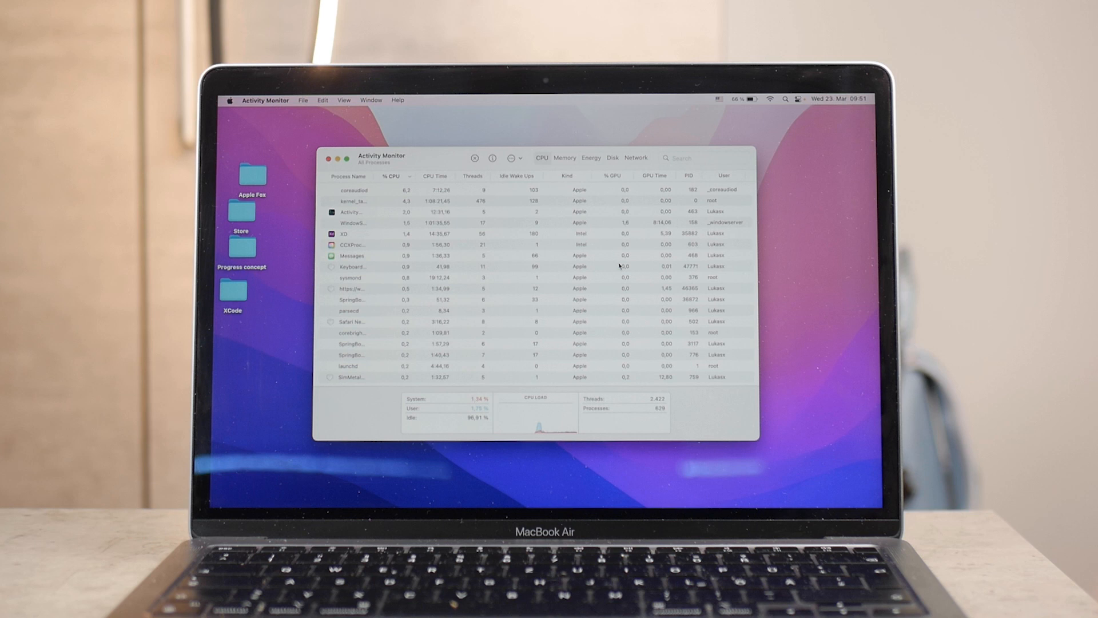
{"action": "left_click", "coordinate": [590, 157]}
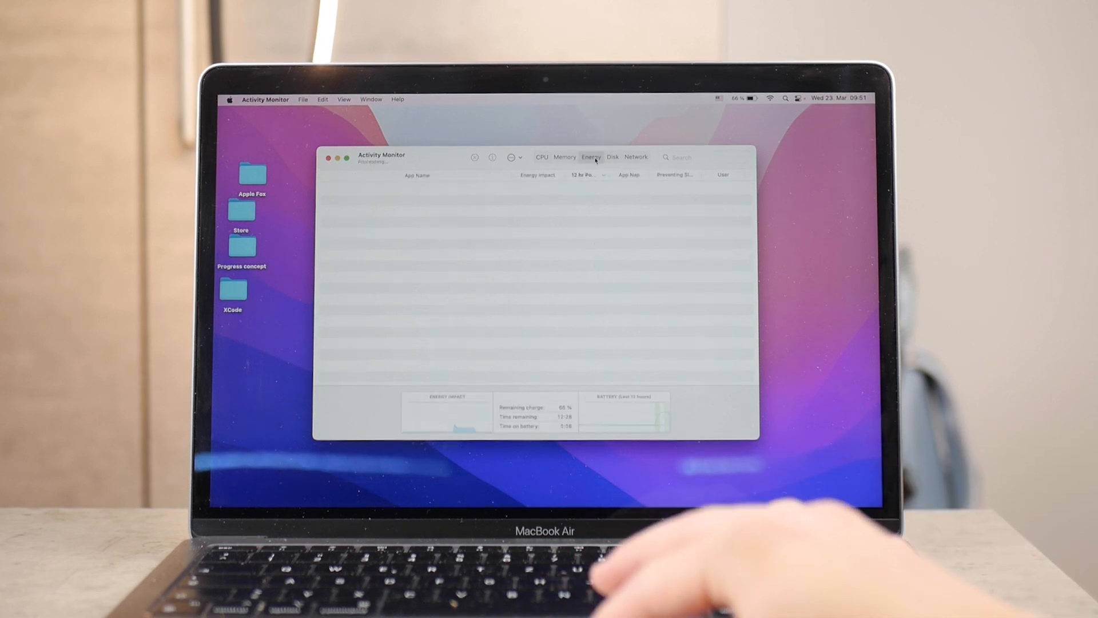
- Review the Energy and Disk activity views, then close the Activity Monitor window
{"action": "left_click", "coordinate": [590, 157]}
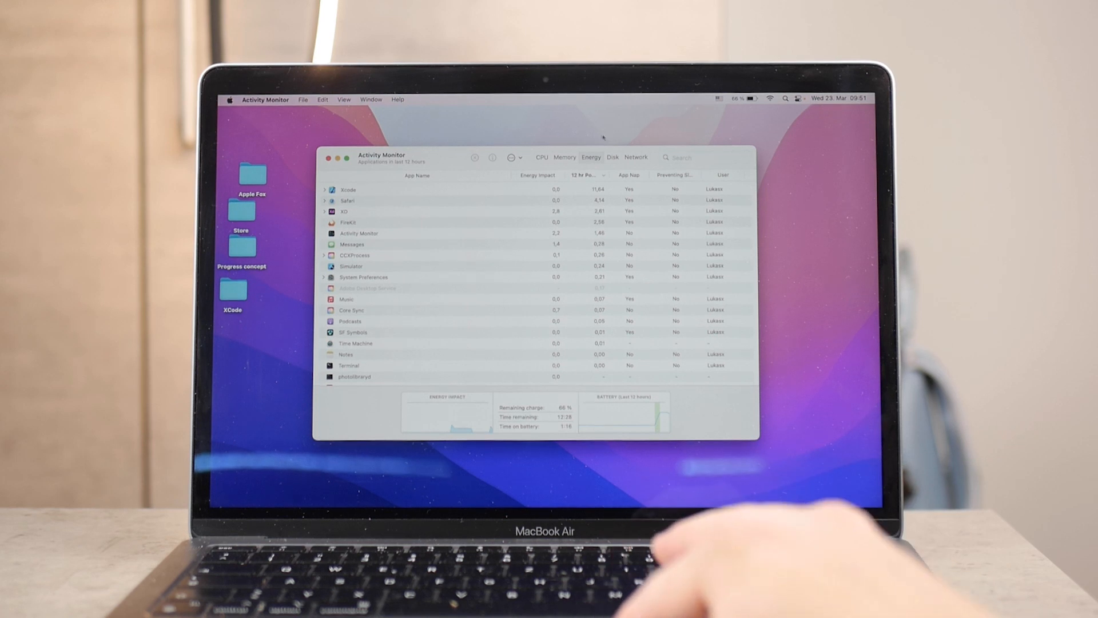
{"action": "left_click", "coordinate": [612, 157]}
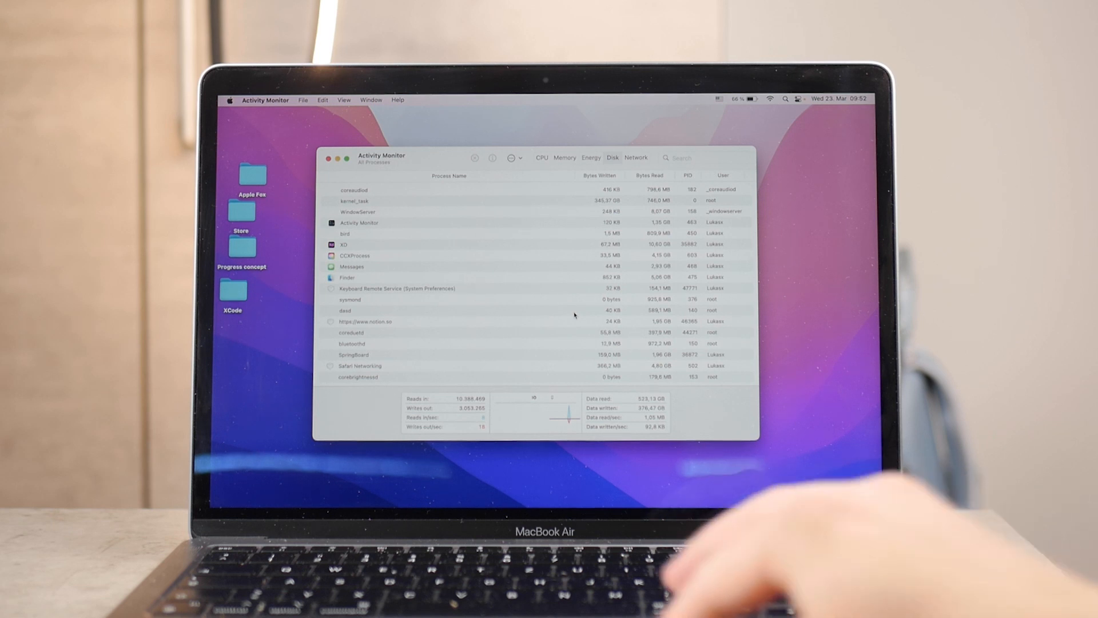
{"action": "left_click", "coordinate": [330, 157]}
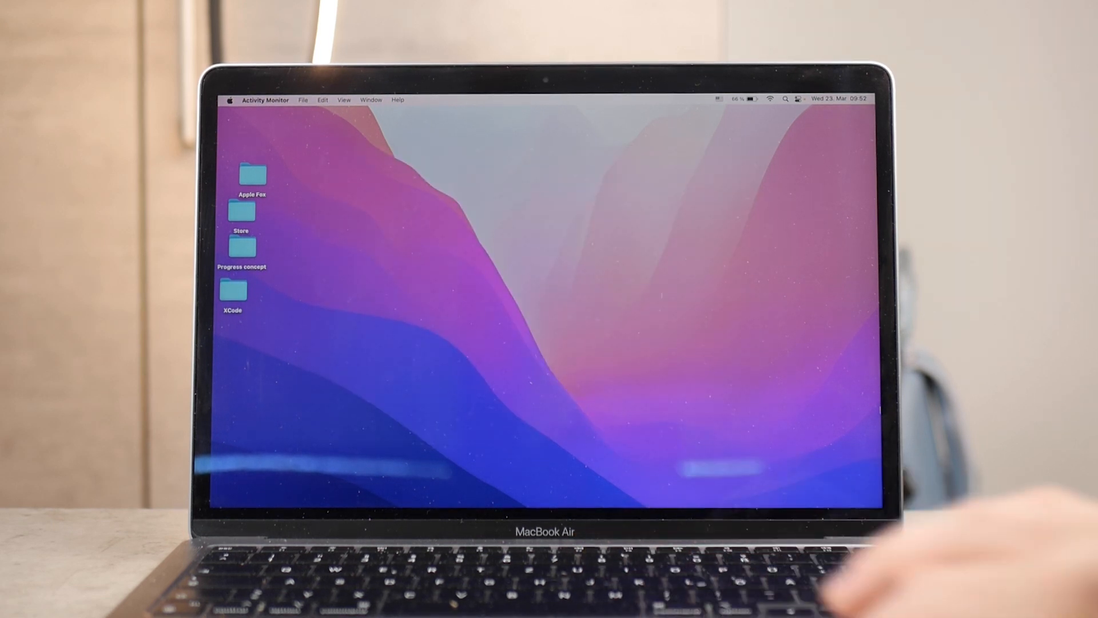